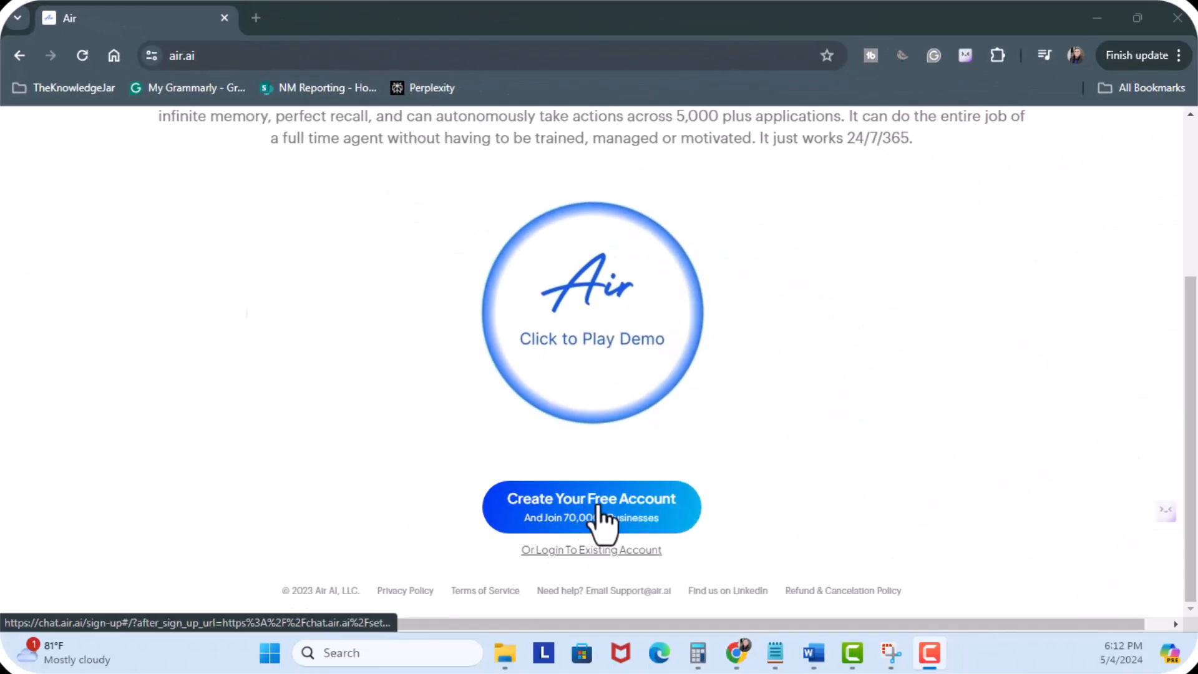
# - Start a free account as Victor Cuevas, submit basic details, and choose Google sign-in
pyautogui.click(591, 507)
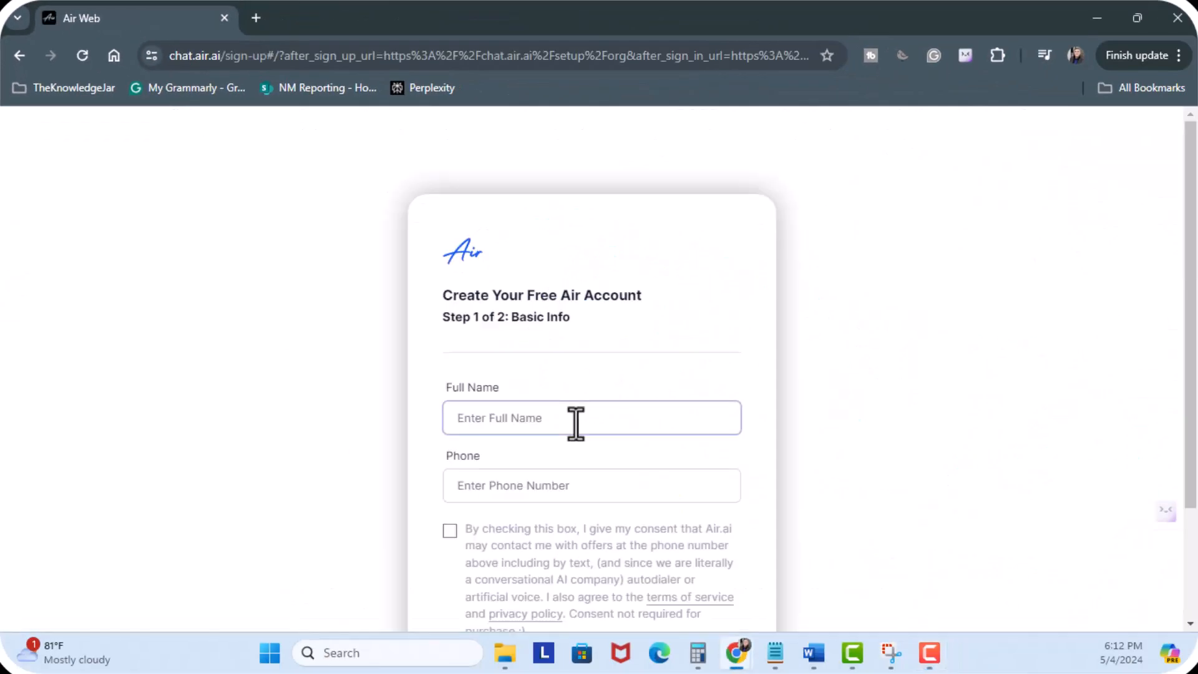
pyautogui.write('Victor Cuevas')
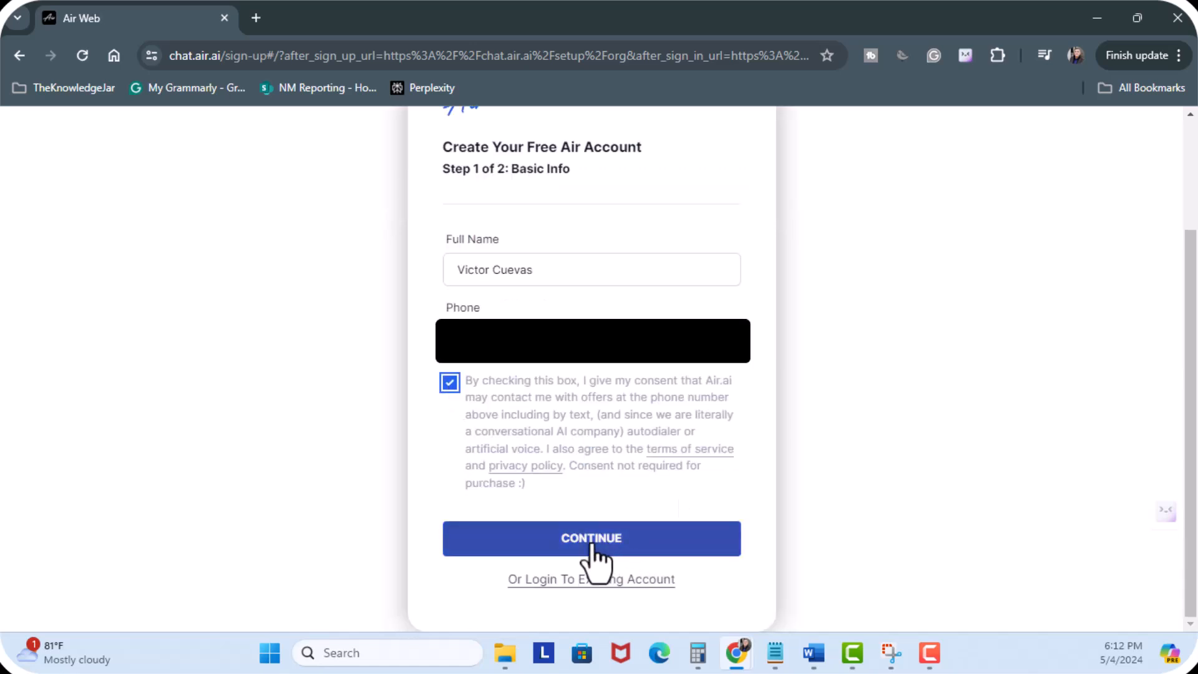
pyautogui.click(591, 537)
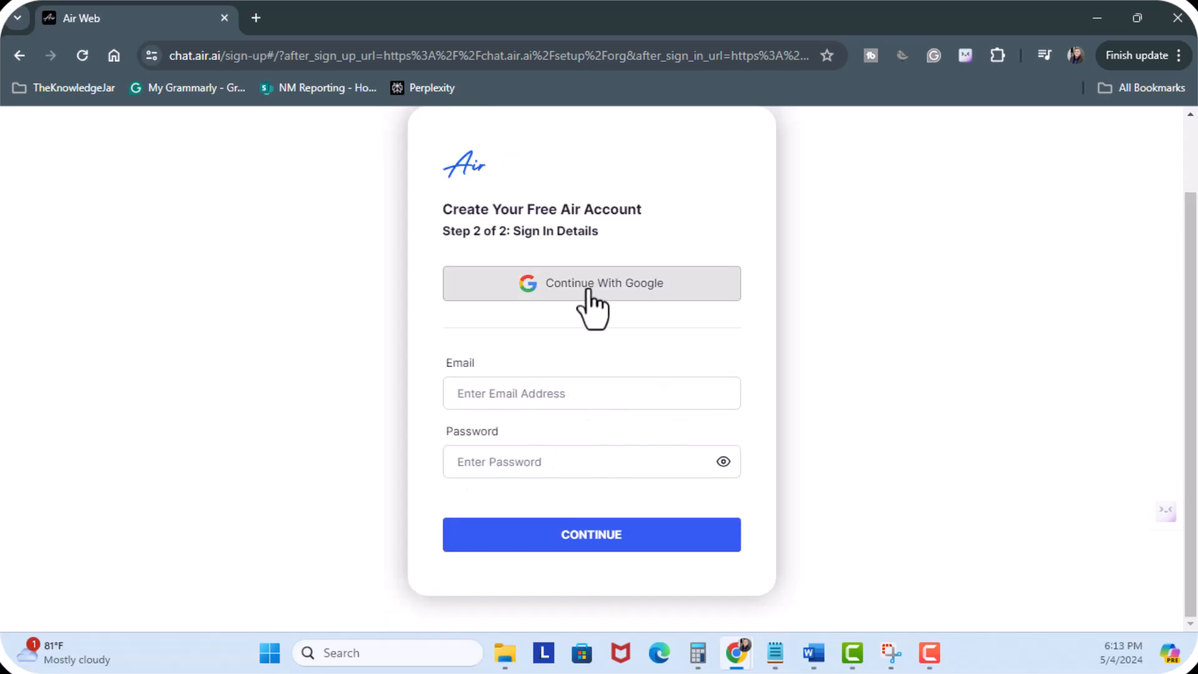
pyautogui.click(592, 283)
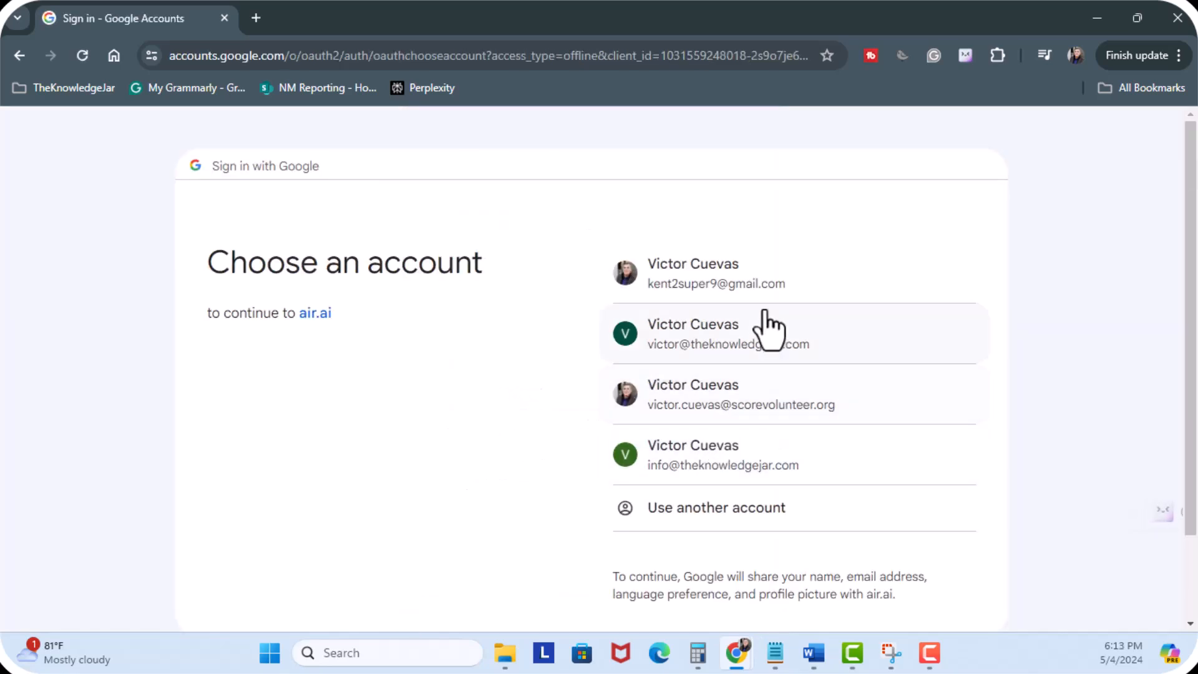
# - Sign in with the Google account and complete creation with company name The Knowledge Jar
pyautogui.click(726, 333)
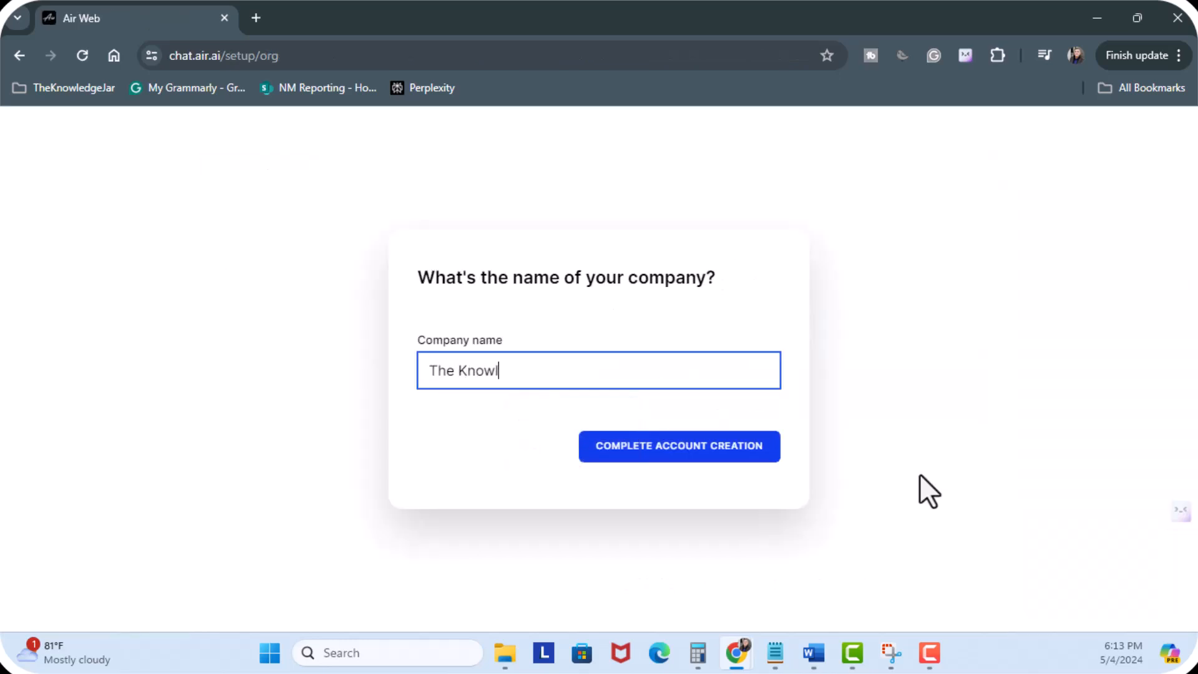
pyautogui.write('edge Jar')
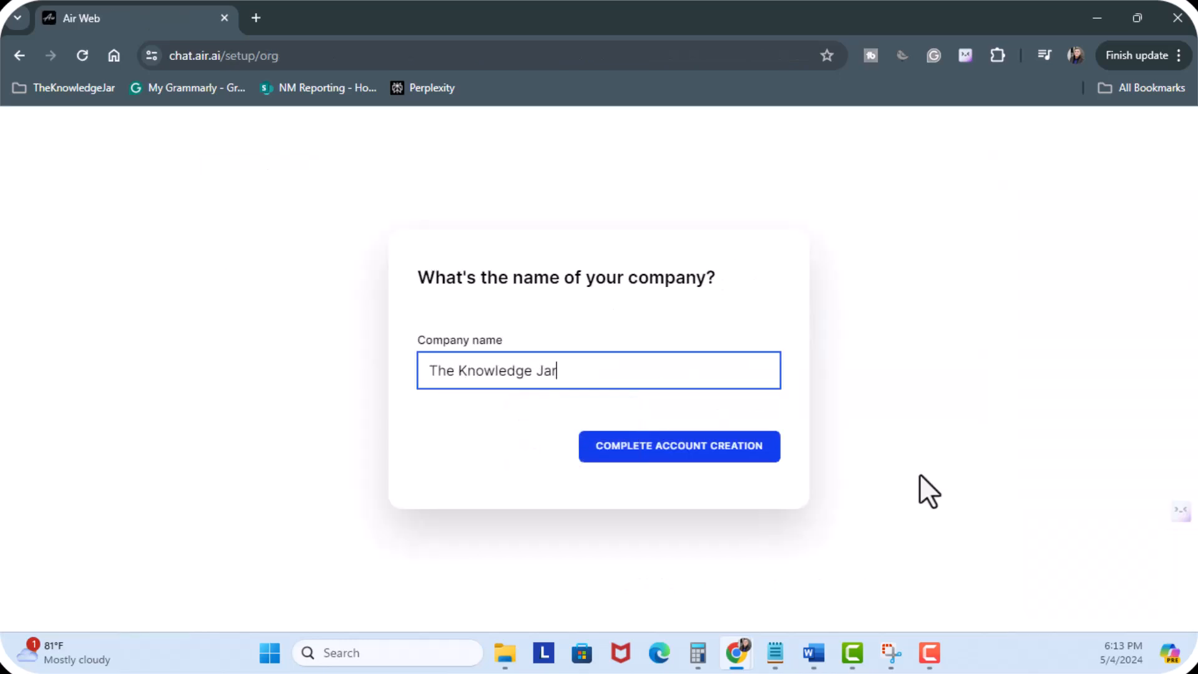
pyautogui.click(679, 446)
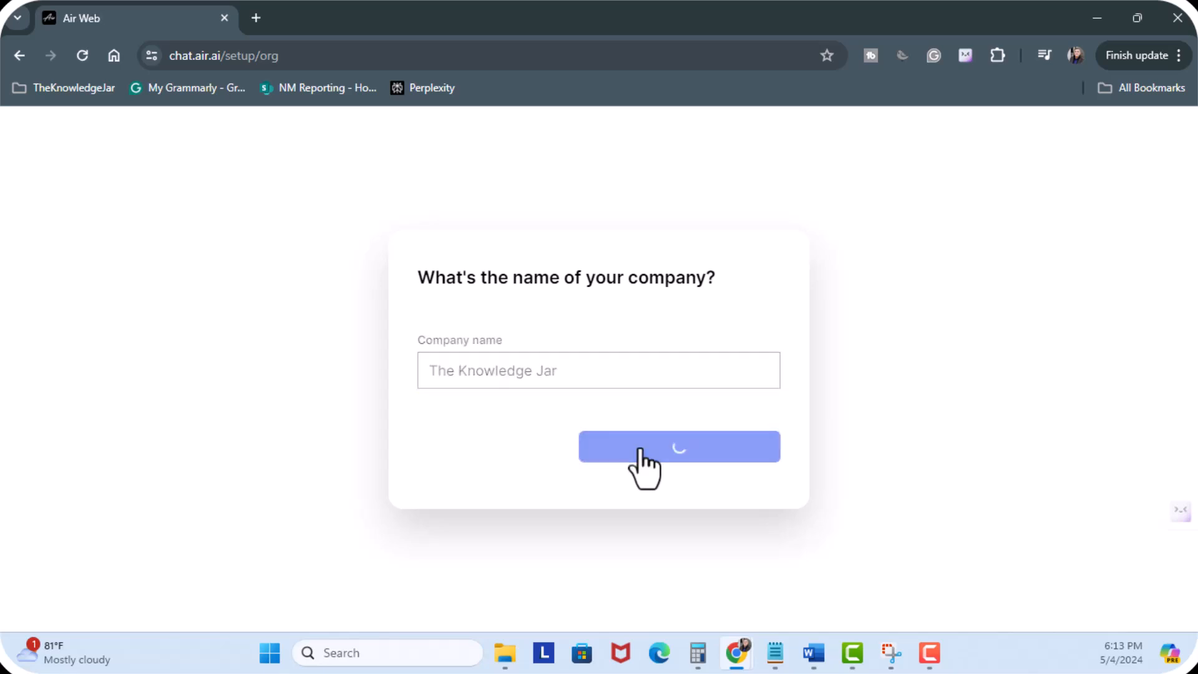
# - Skip team invites, answer that there is no sales team, and decline the free calls offer
pyautogui.click(677, 447)
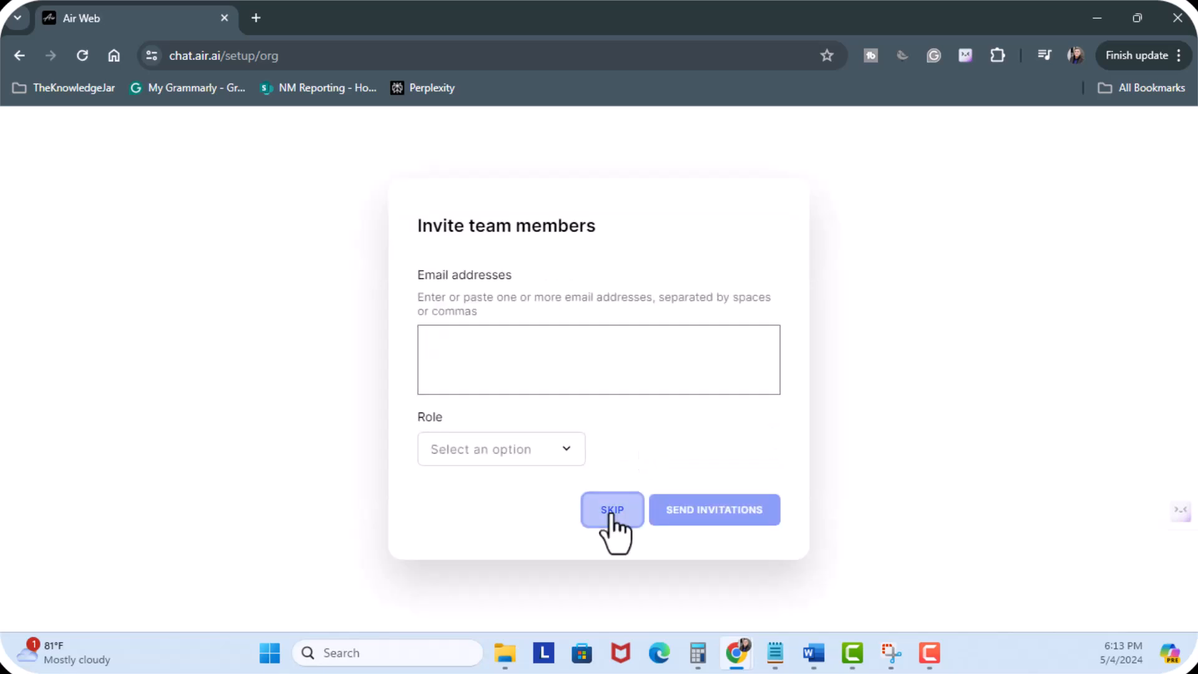
pyautogui.click(612, 510)
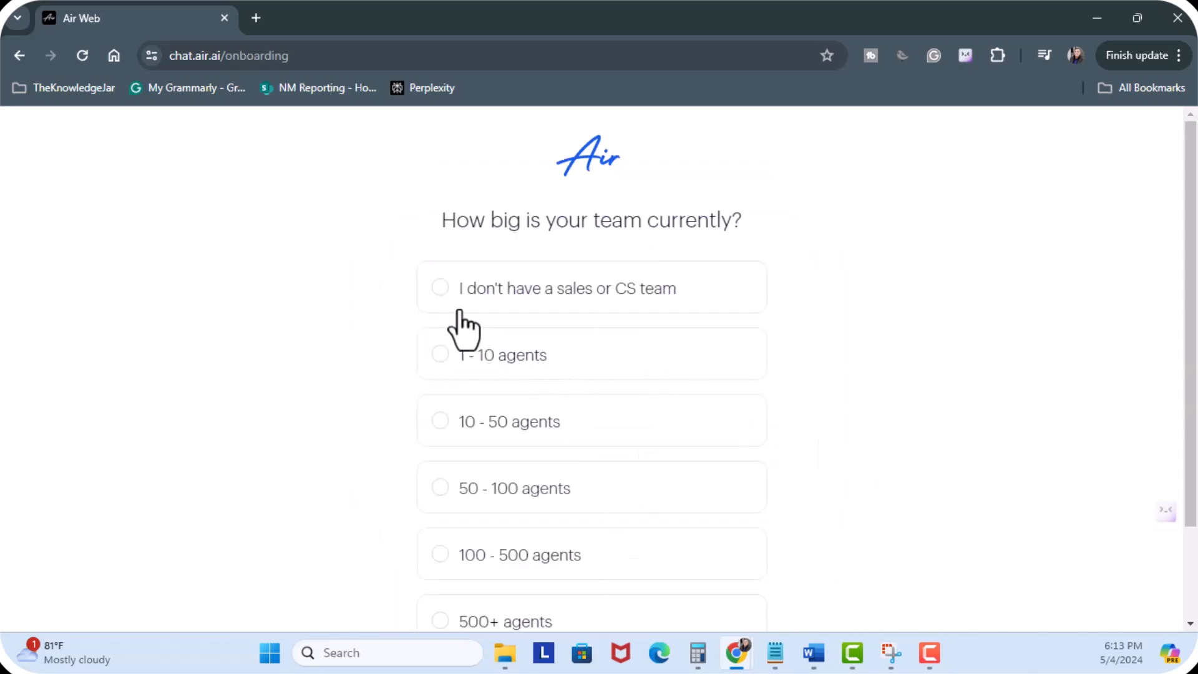
pyautogui.click(440, 289)
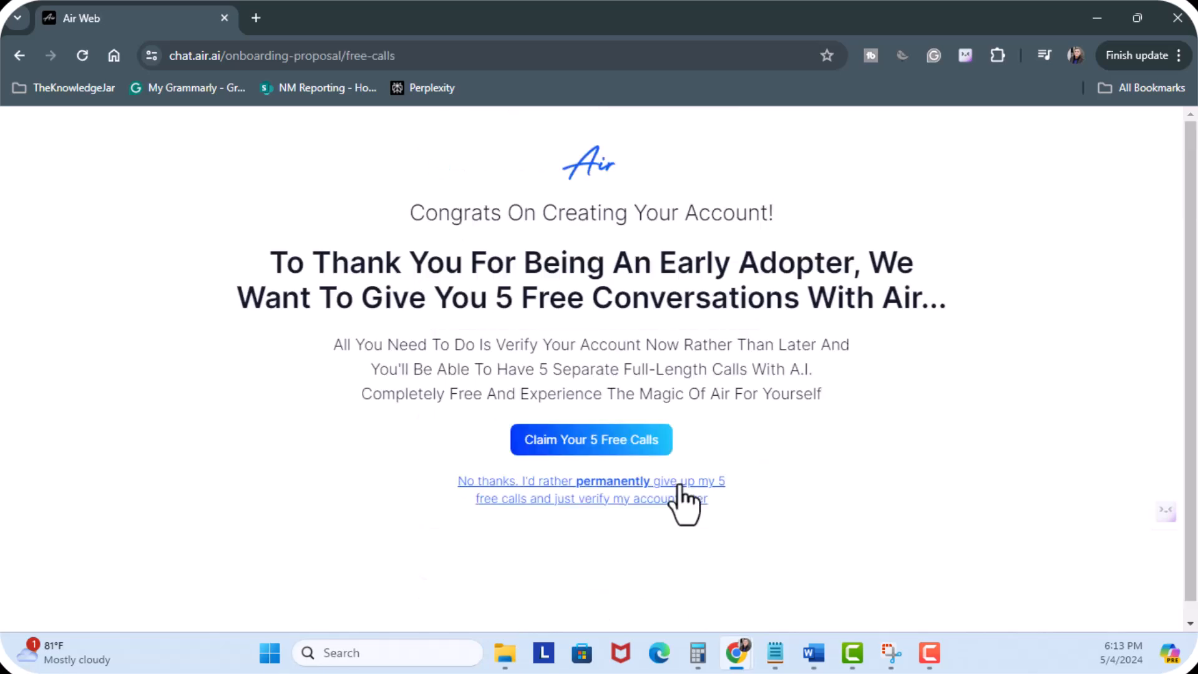
pyautogui.click(591, 489)
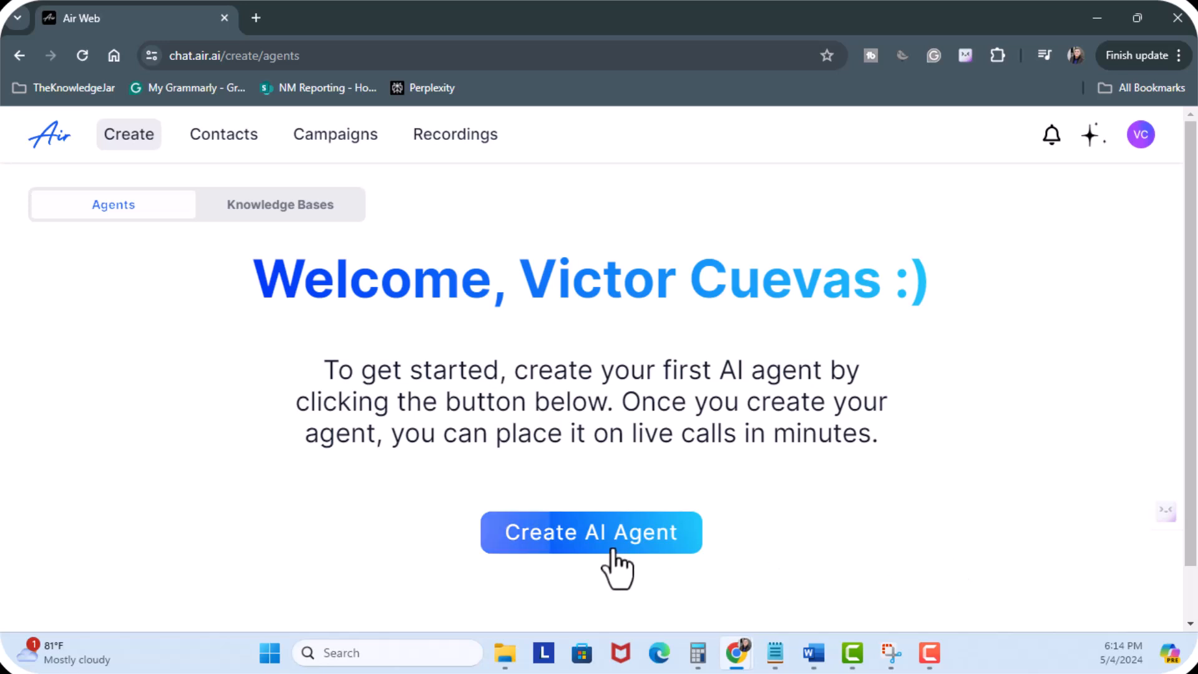
pyautogui.moveTo(690, 579)
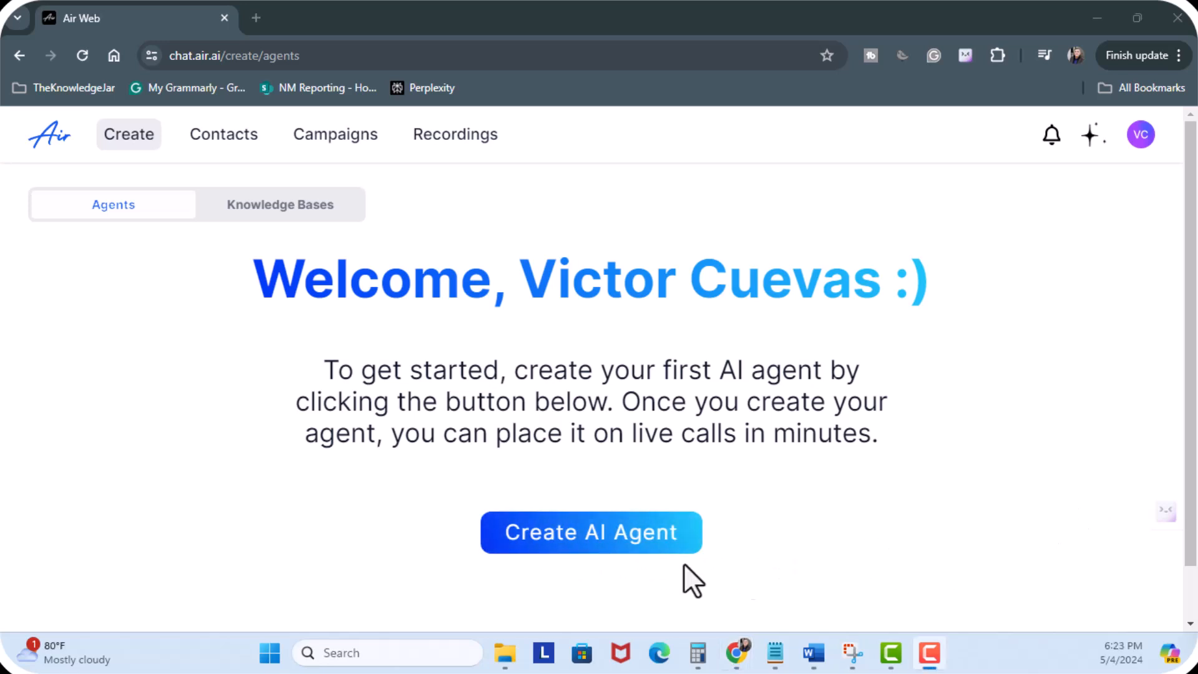
pyautogui.moveTo(607, 558)
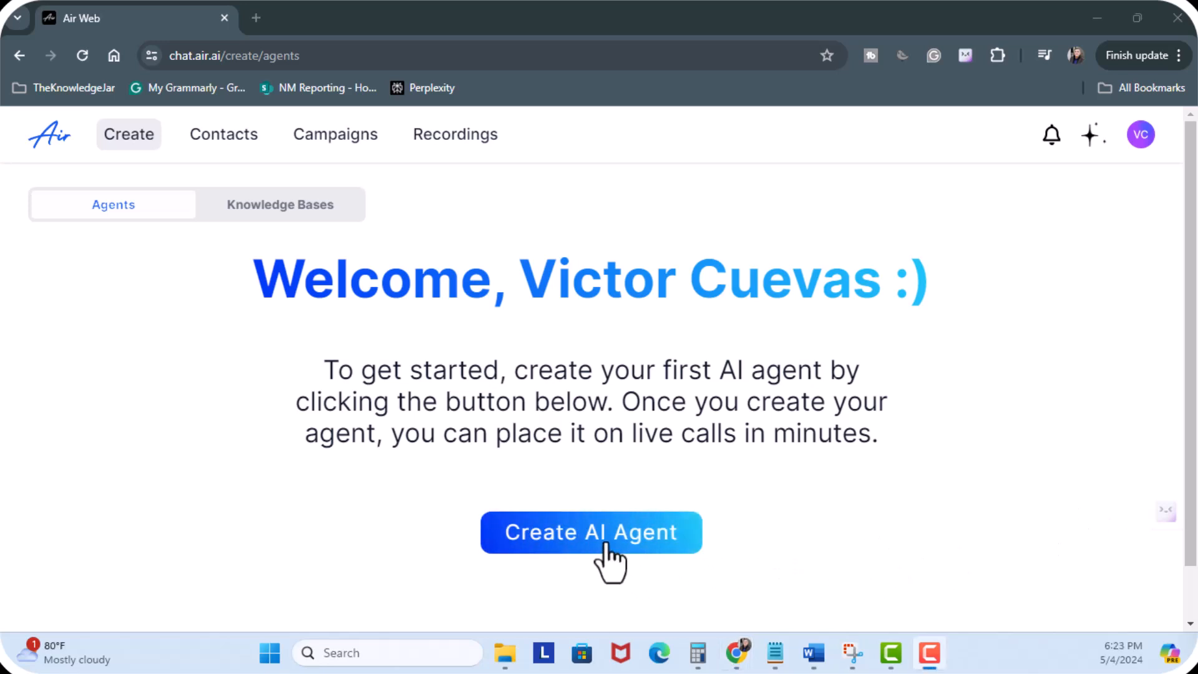
# - Start a new AI agent from the welcome page
pyautogui.click(591, 531)
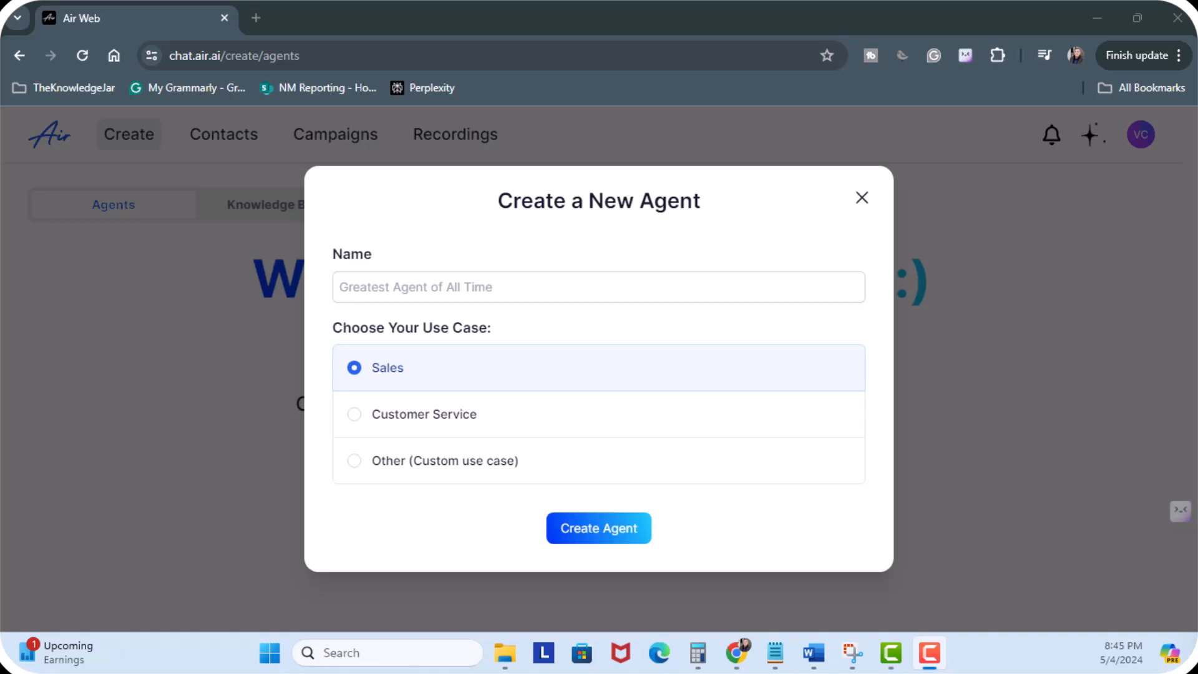
pyautogui.moveTo(422, 405)
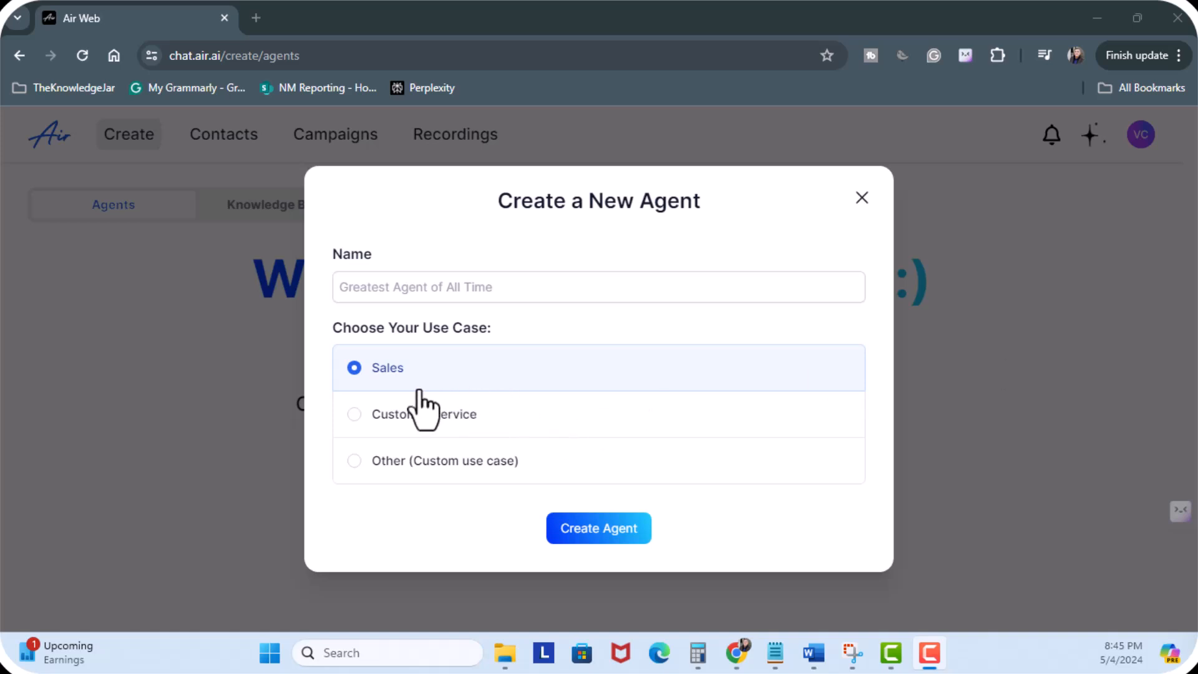
# - Name the Sales agent 'Call a lead when they are opting into my service' and create it
pyautogui.click(598, 286)
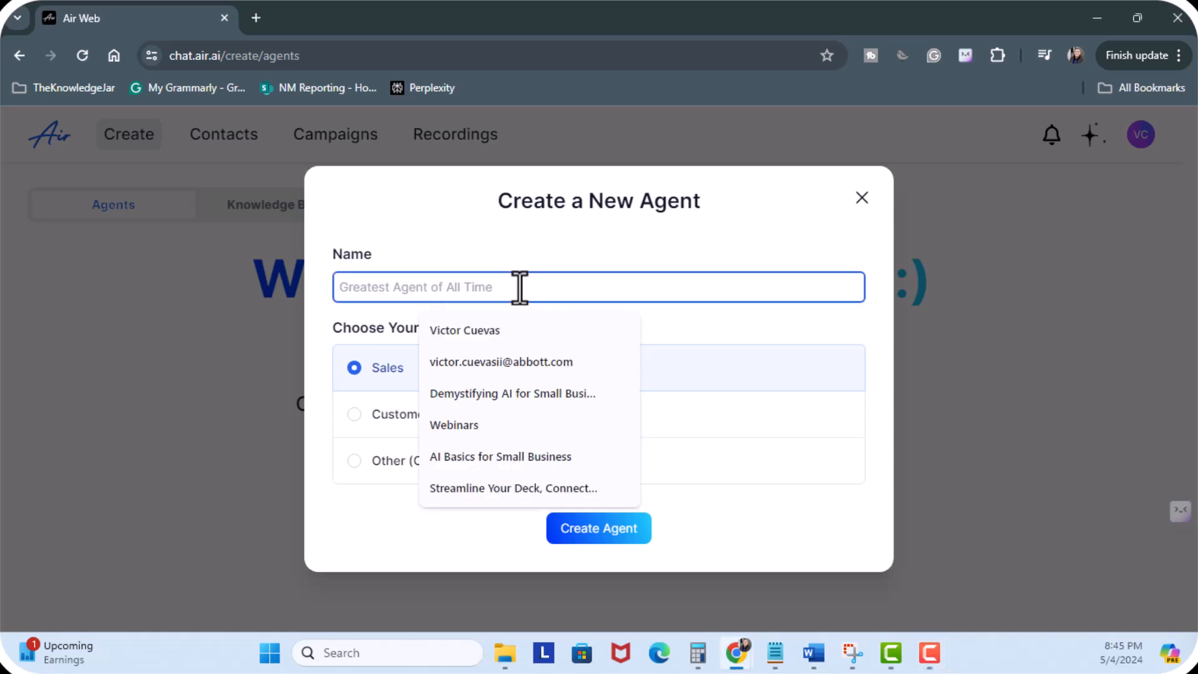
pyautogui.write('Call a lead when they are opting into my seryce')
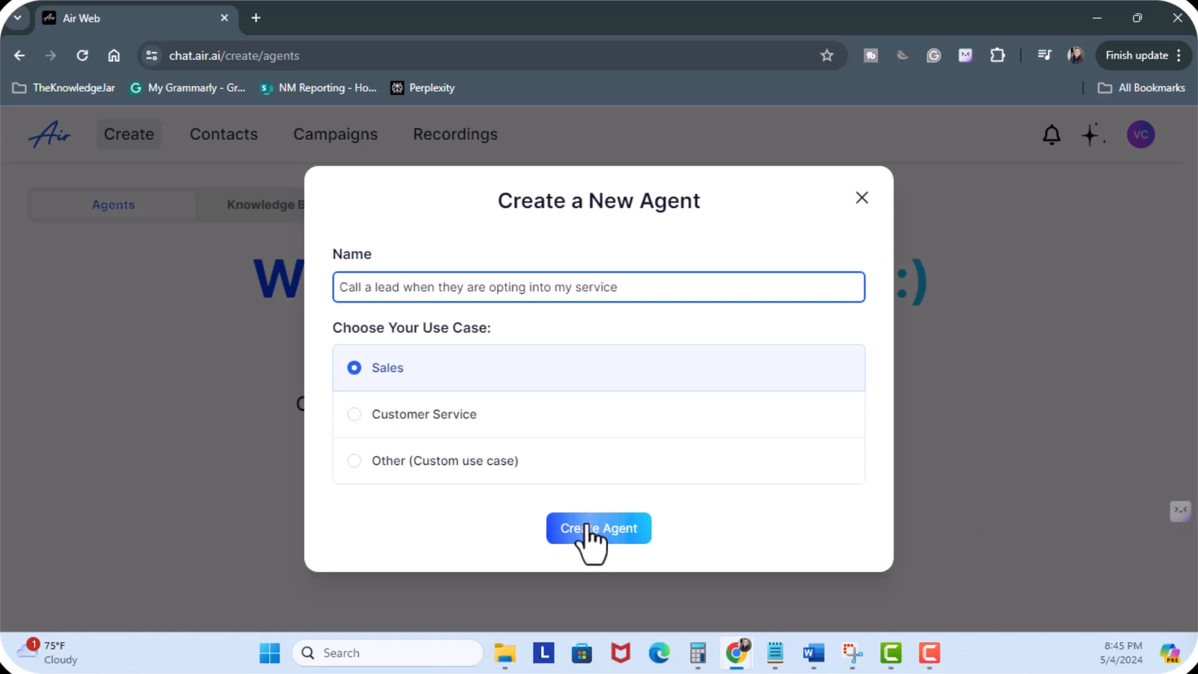
pyautogui.click(598, 528)
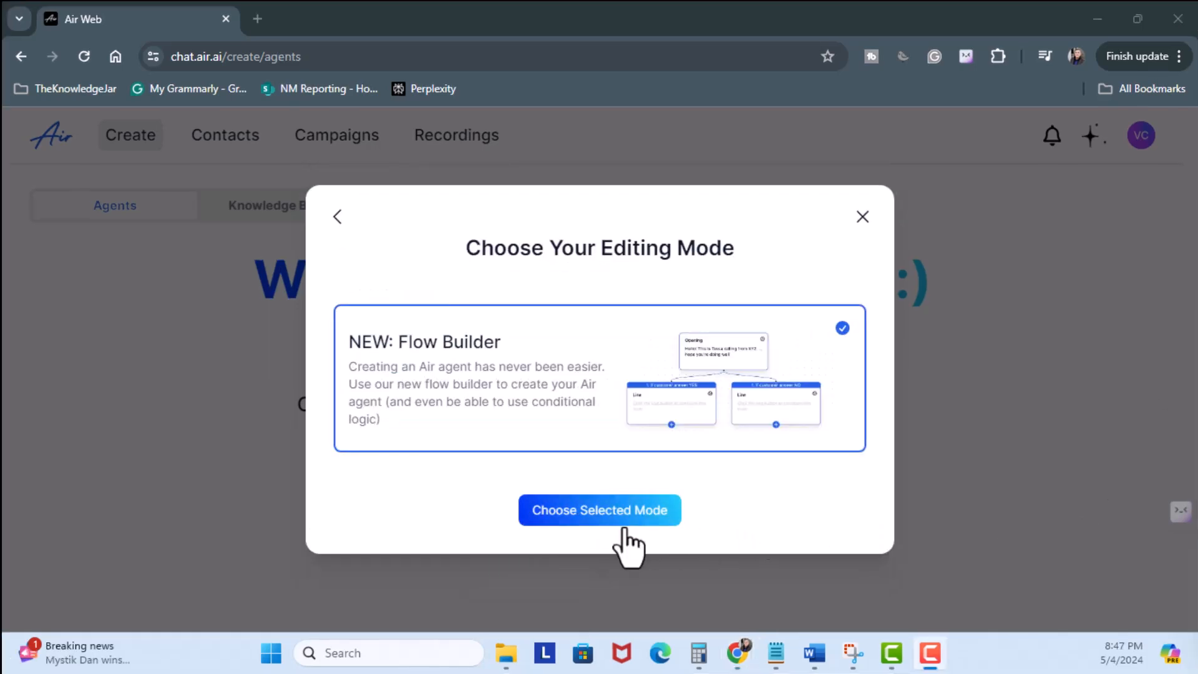
# - Open the agent in Flow Builder, review its attached action, then switch to the Solar video
pyautogui.click(600, 510)
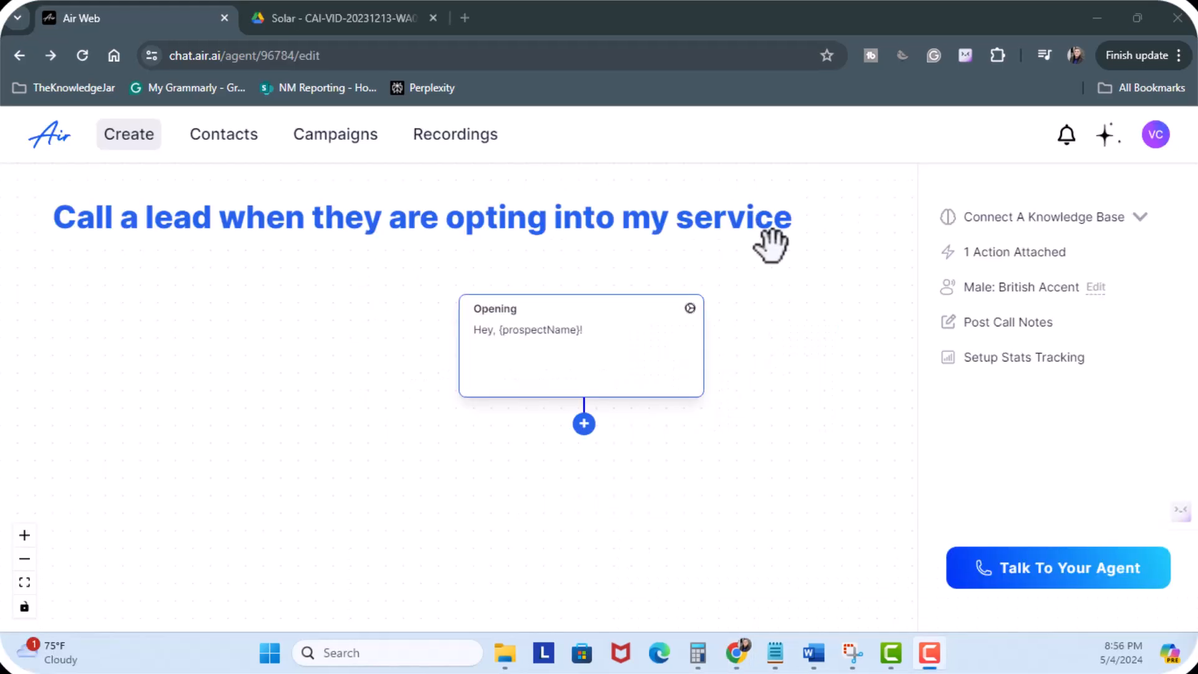
pyautogui.moveTo(770, 483)
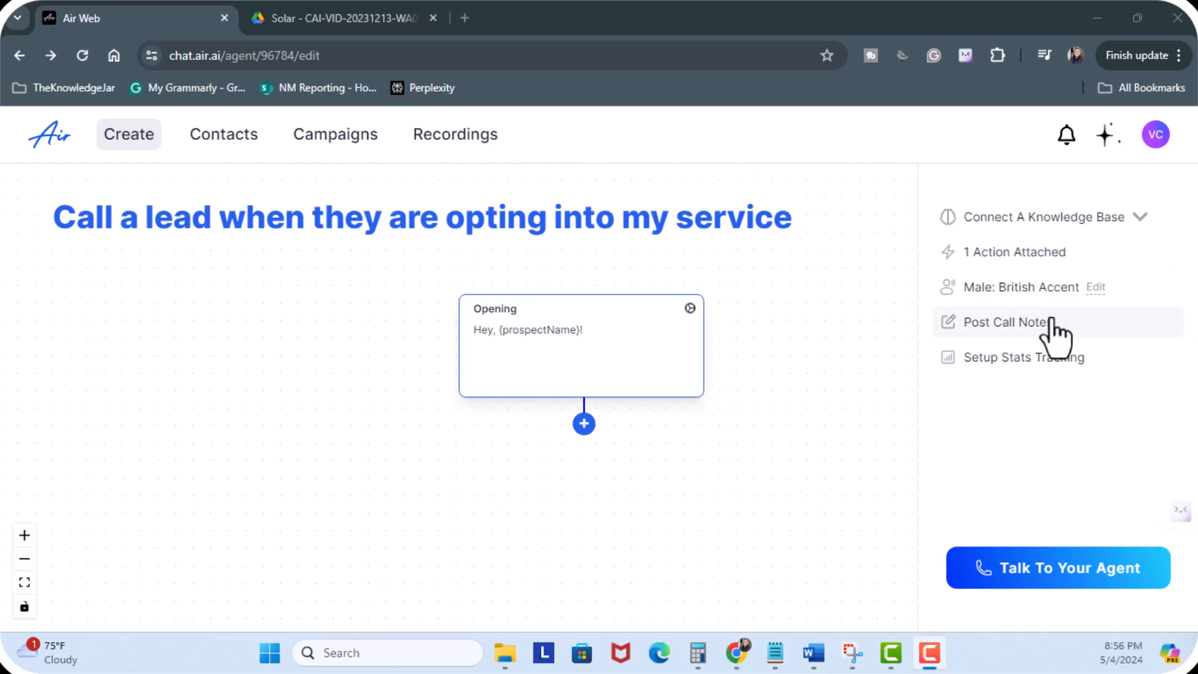
pyautogui.click(1014, 252)
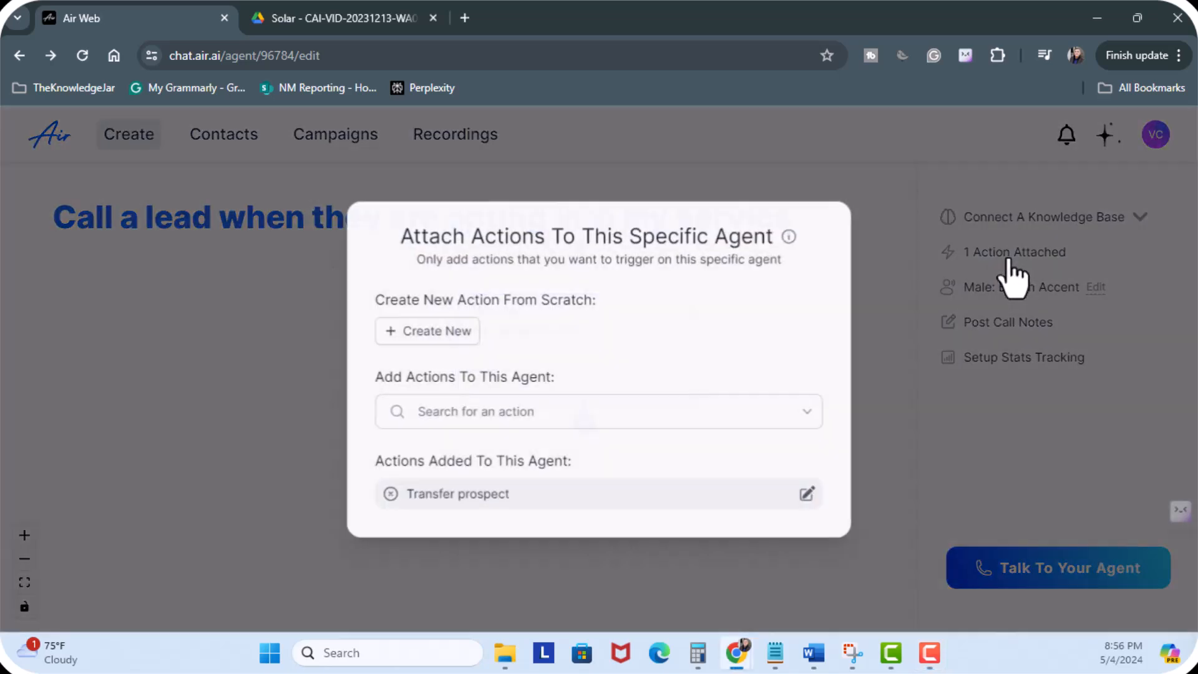
pyautogui.click(427, 330)
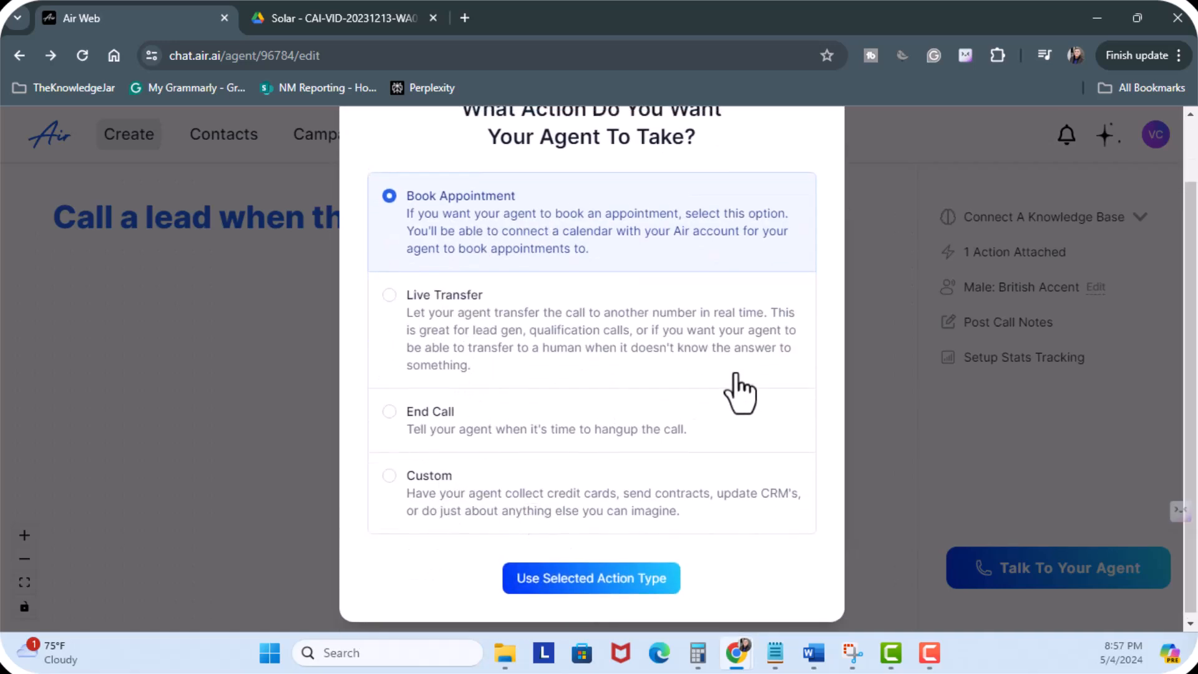
pyautogui.click(590, 578)
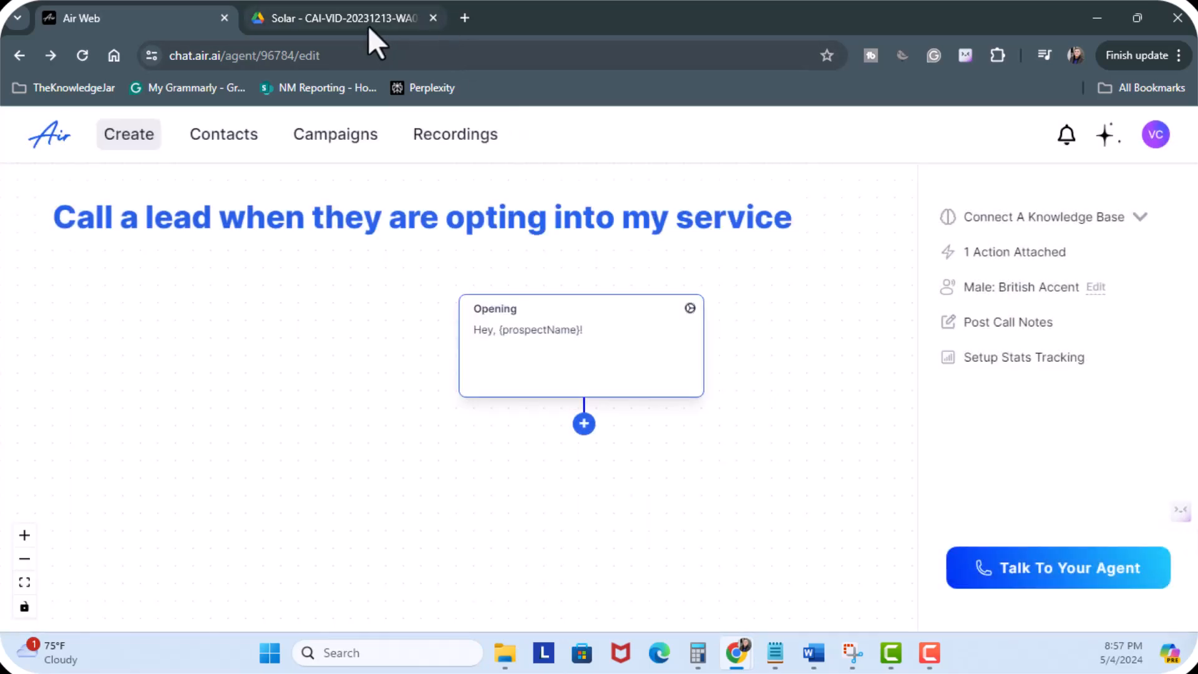
pyautogui.click(344, 17)
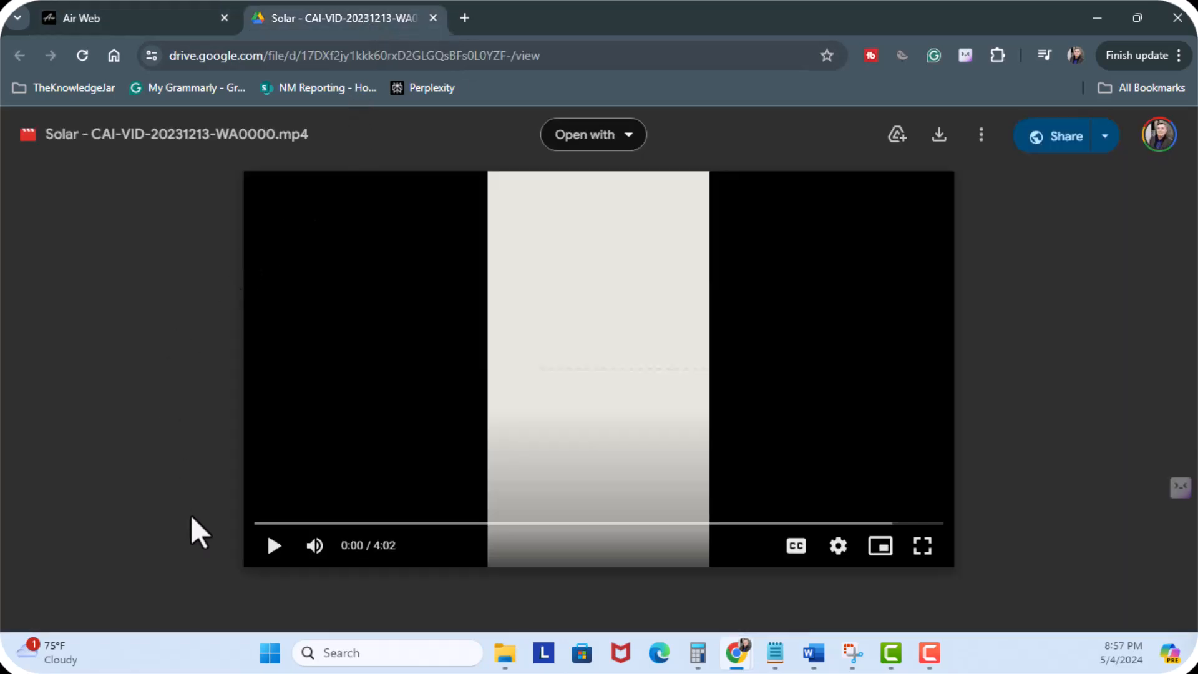